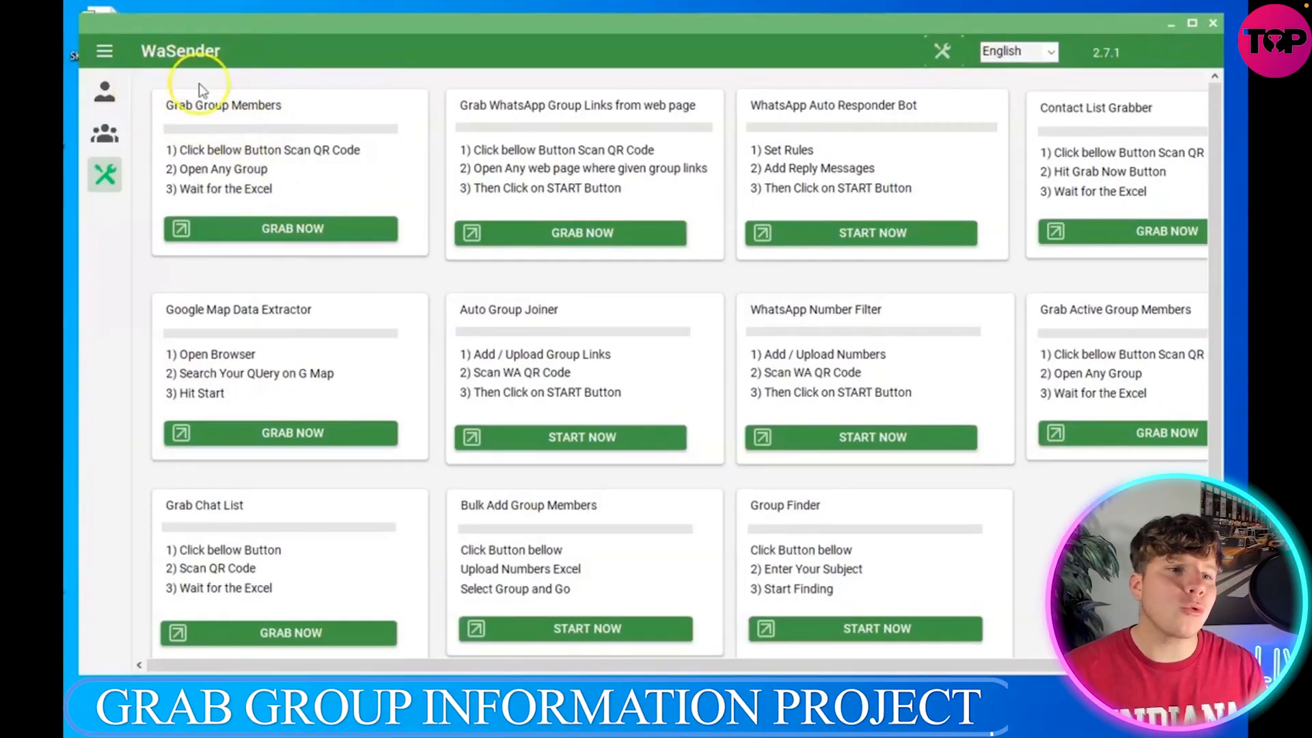
# Launch Grab Group Members, initiate grabbing, and select the Trusted Pi coins buyers group
pyautogui.click(292, 229)
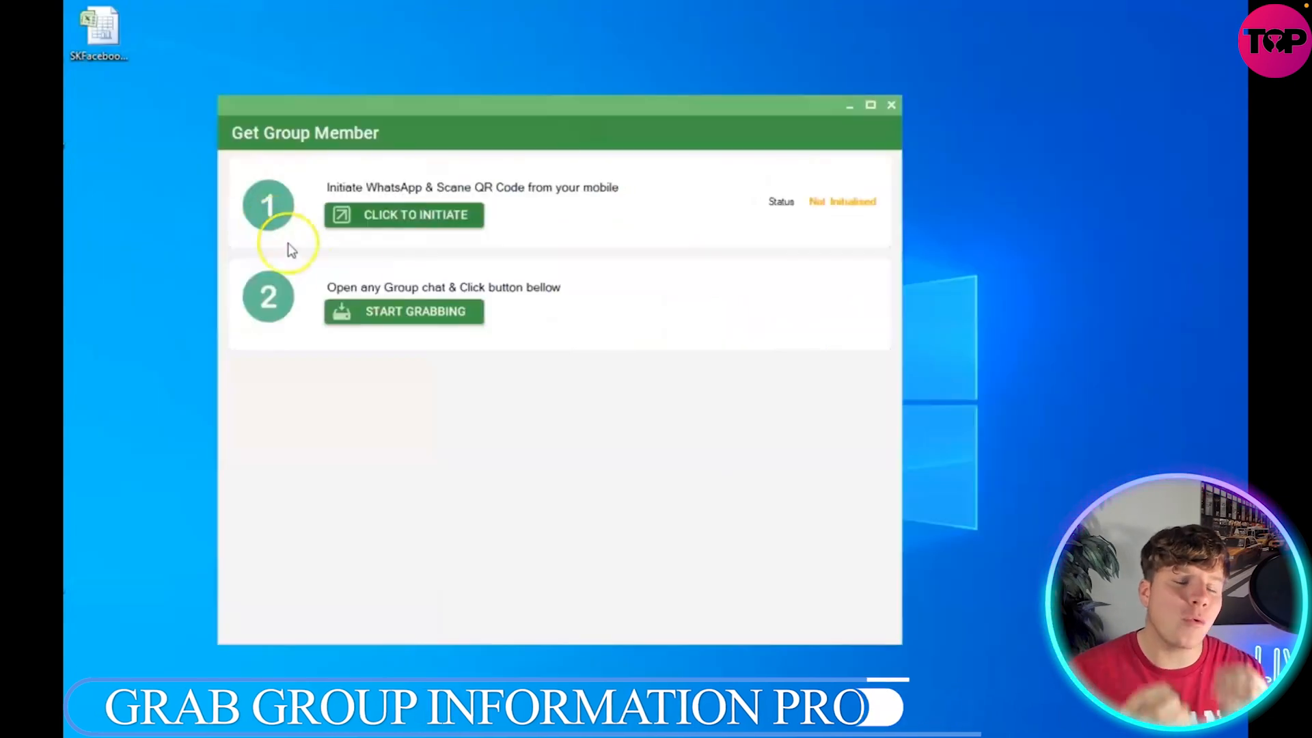
pyautogui.click(404, 215)
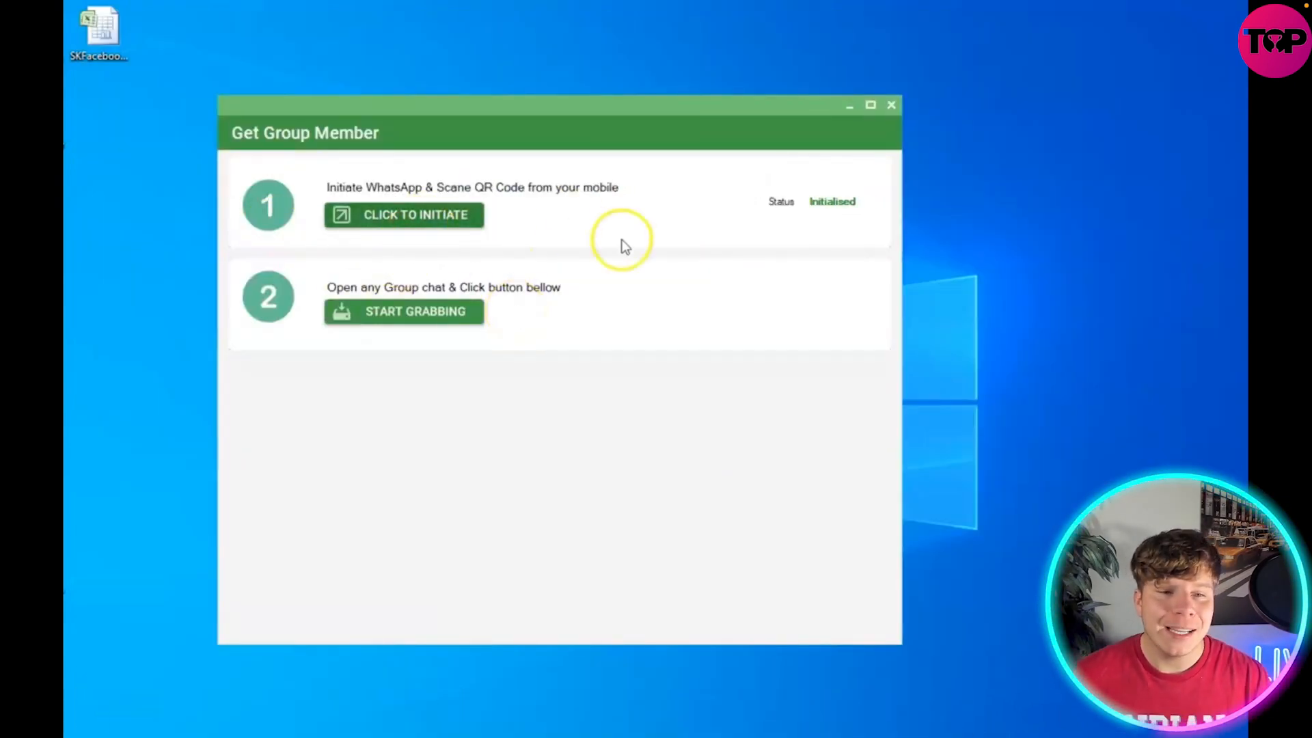
pyautogui.moveTo(448, 316)
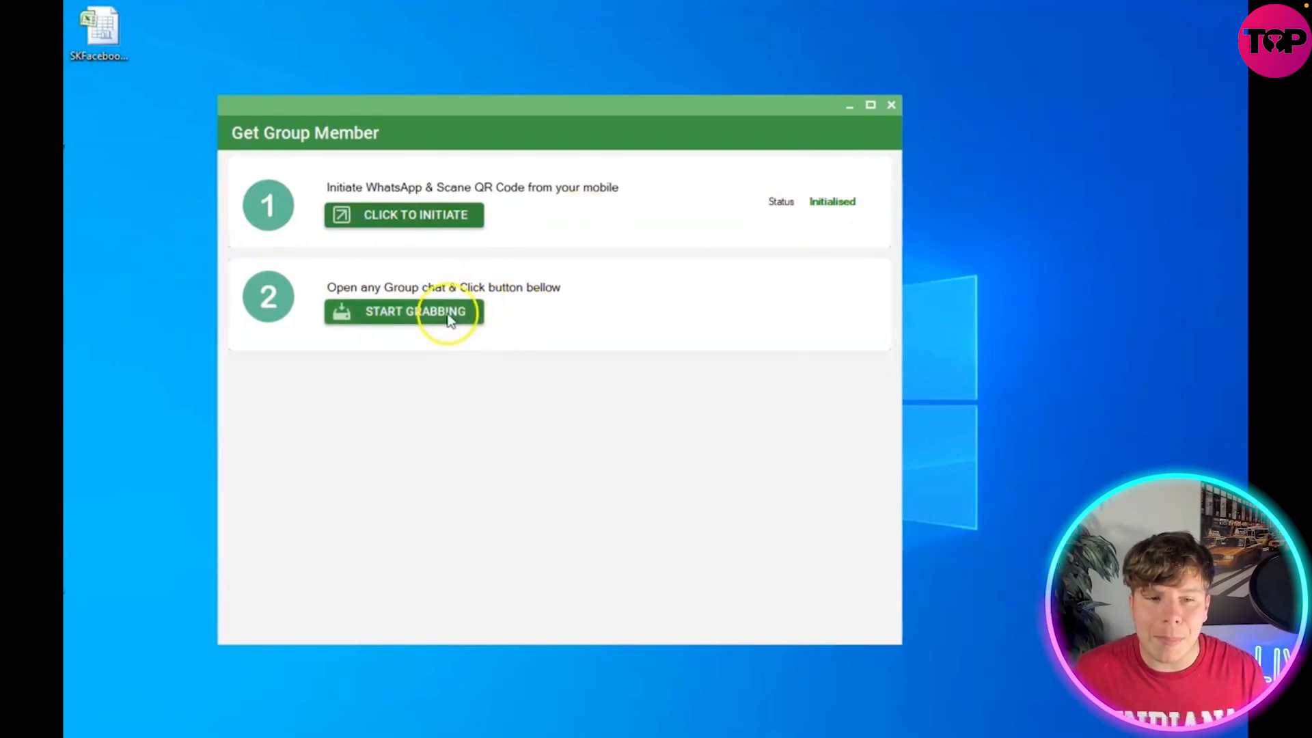
pyautogui.click(415, 312)
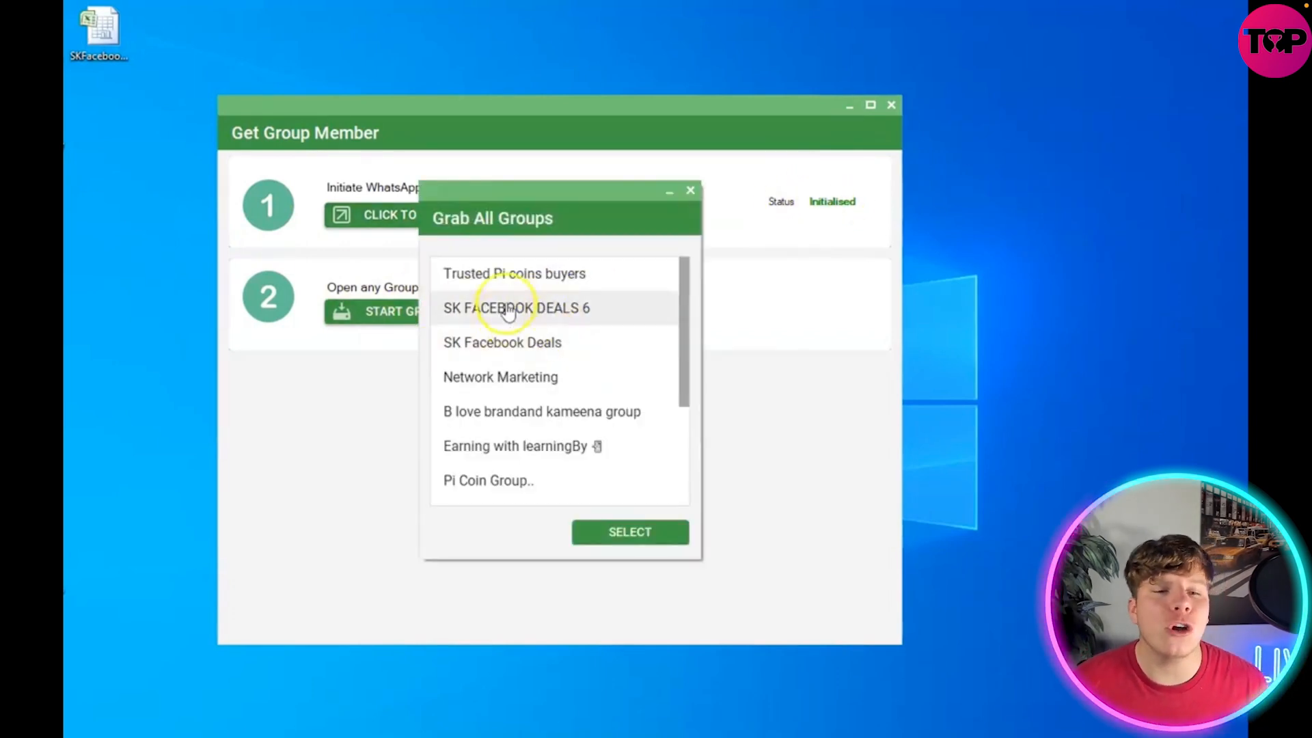
pyautogui.moveTo(533, 265)
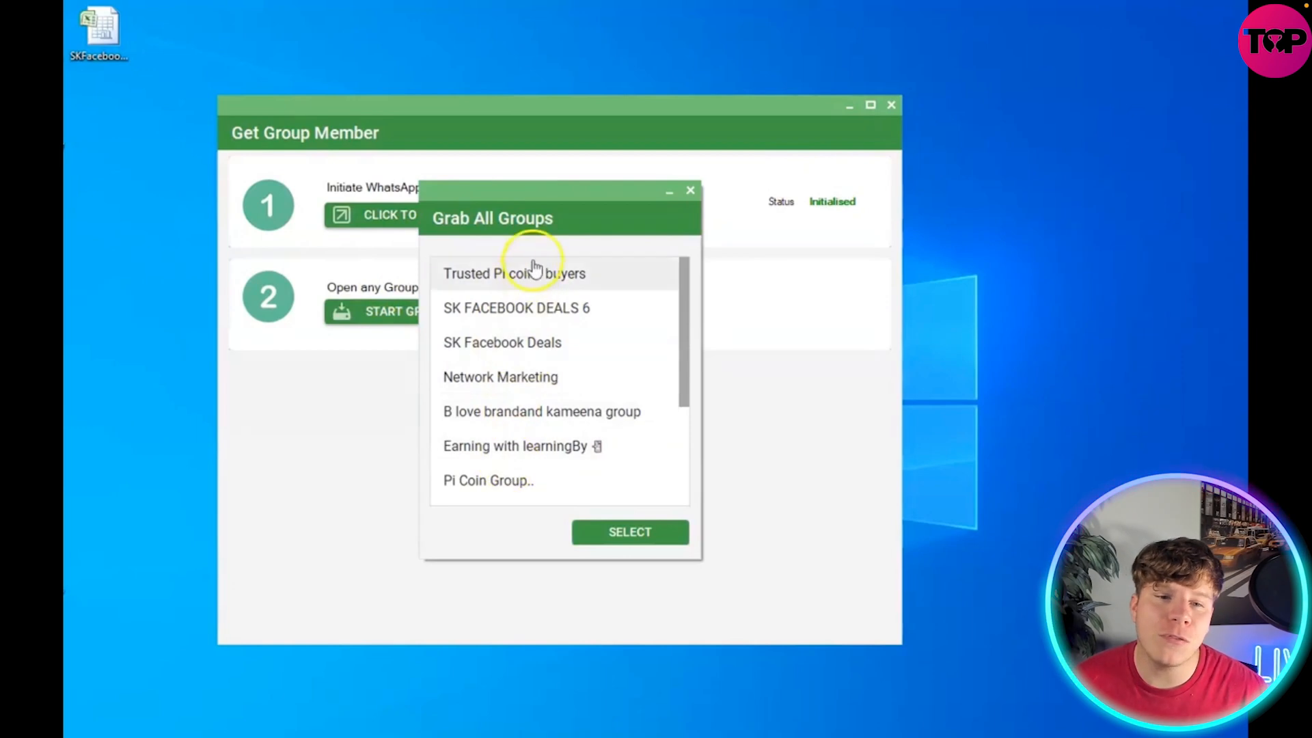
pyautogui.click(514, 274)
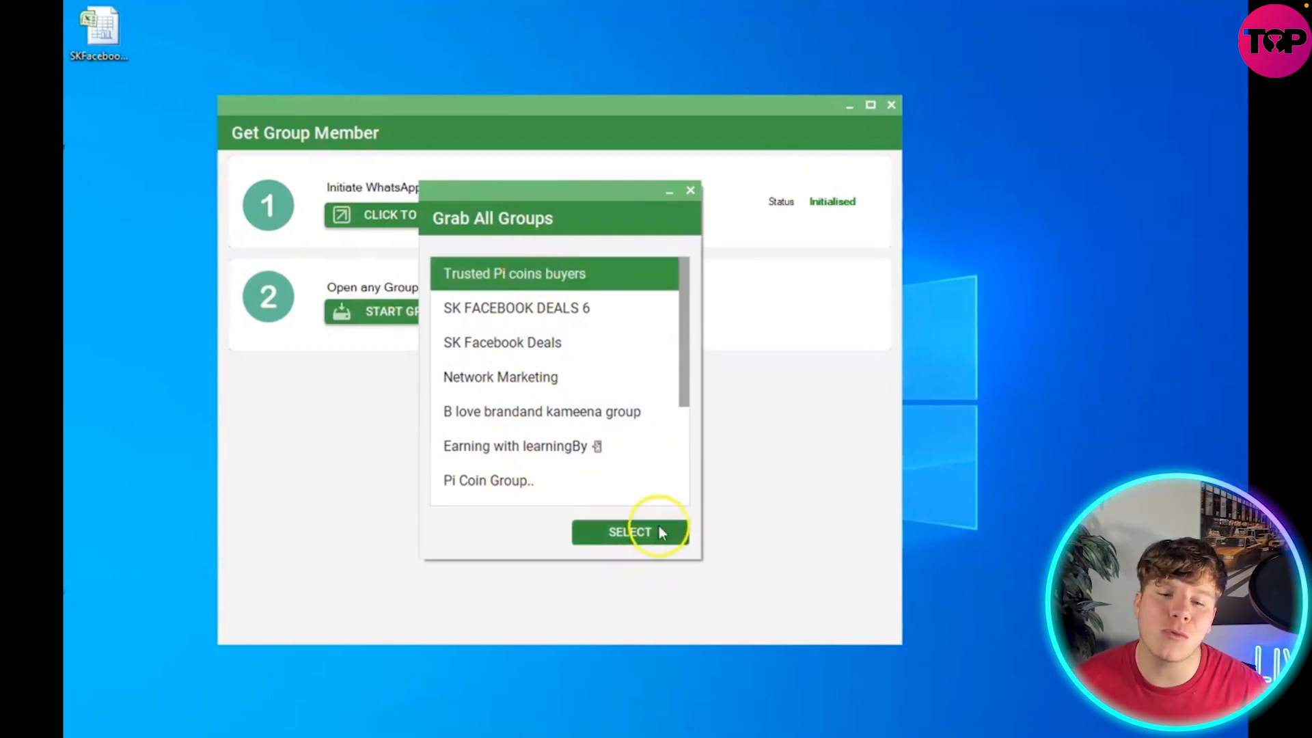
pyautogui.click(630, 532)
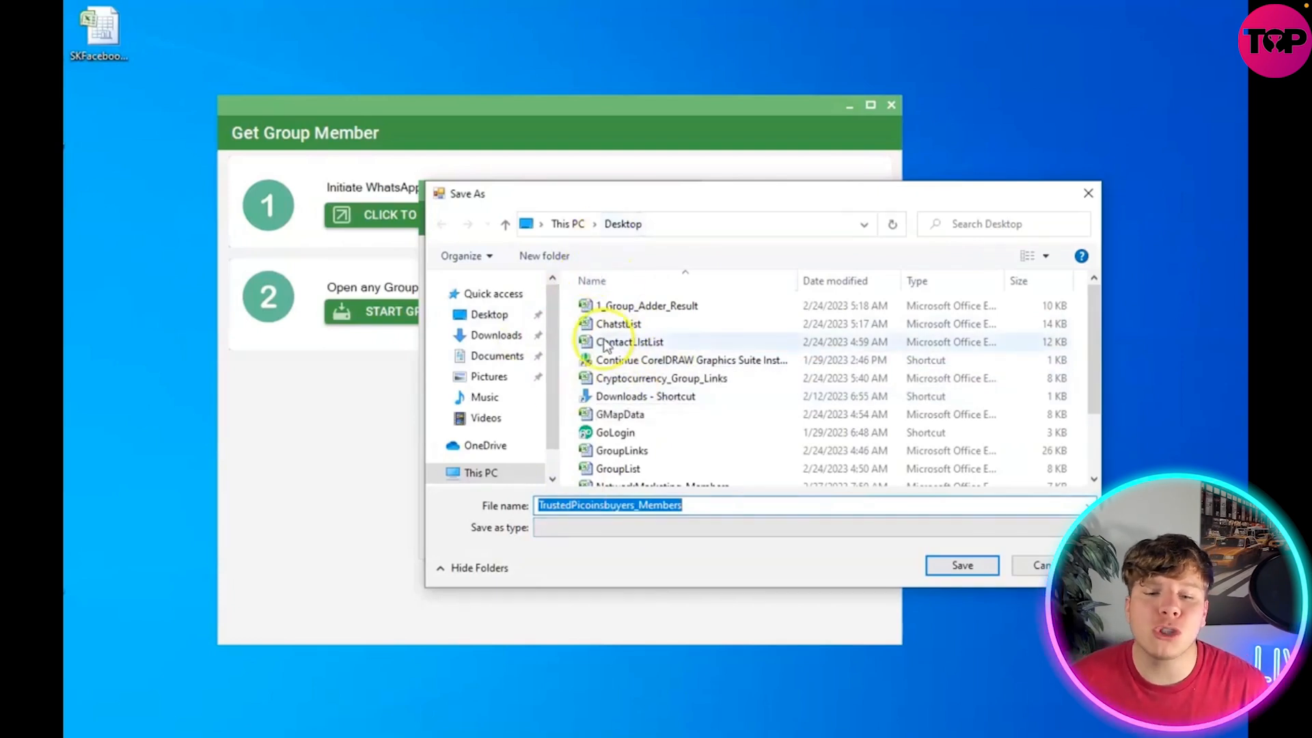
pyautogui.moveTo(1038, 582)
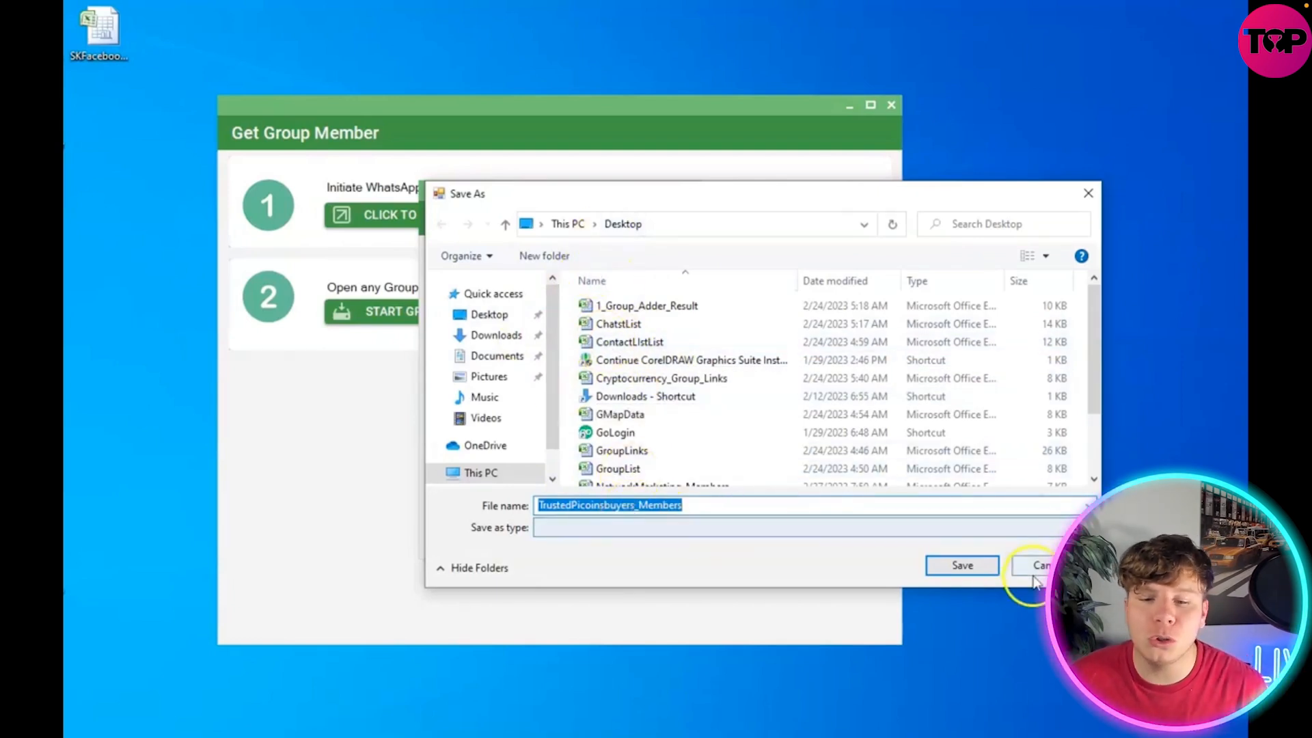
# Save the member list to Desktop as TrustedPicoinsbuyers_Members
pyautogui.click(962, 566)
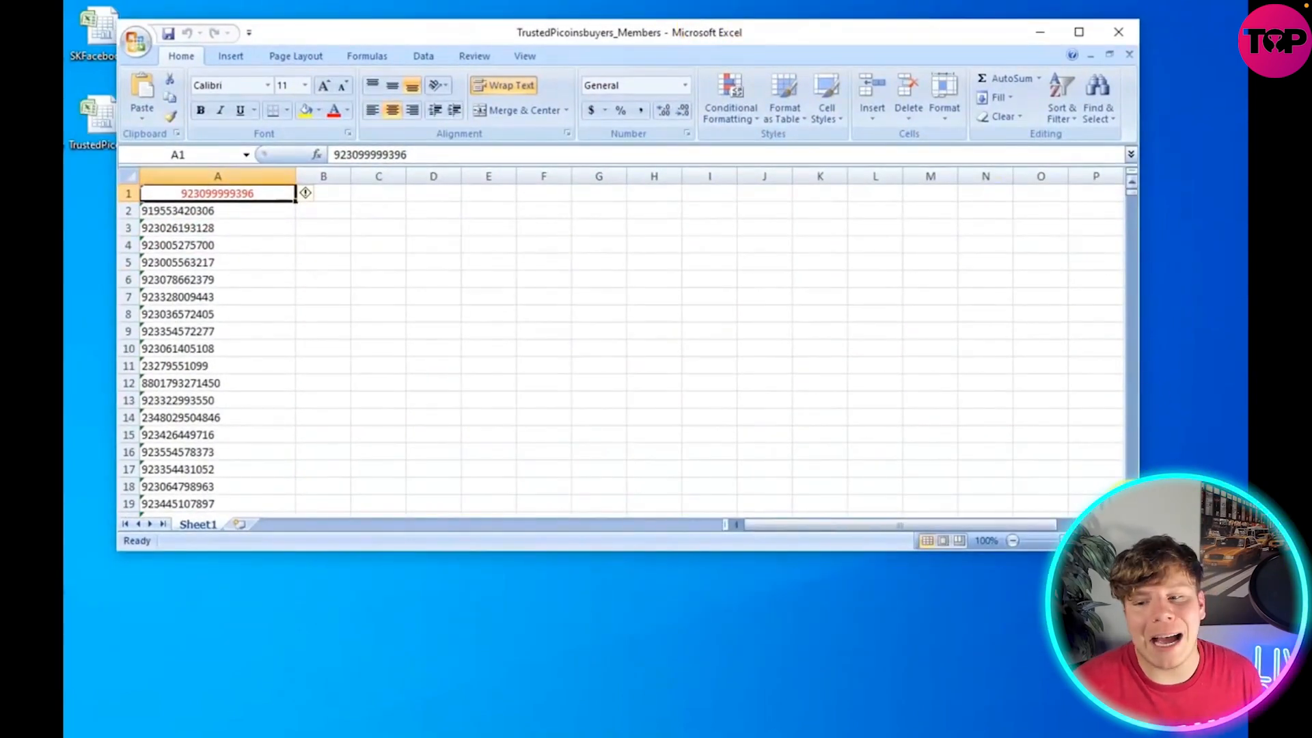
pyautogui.scroll(-3)
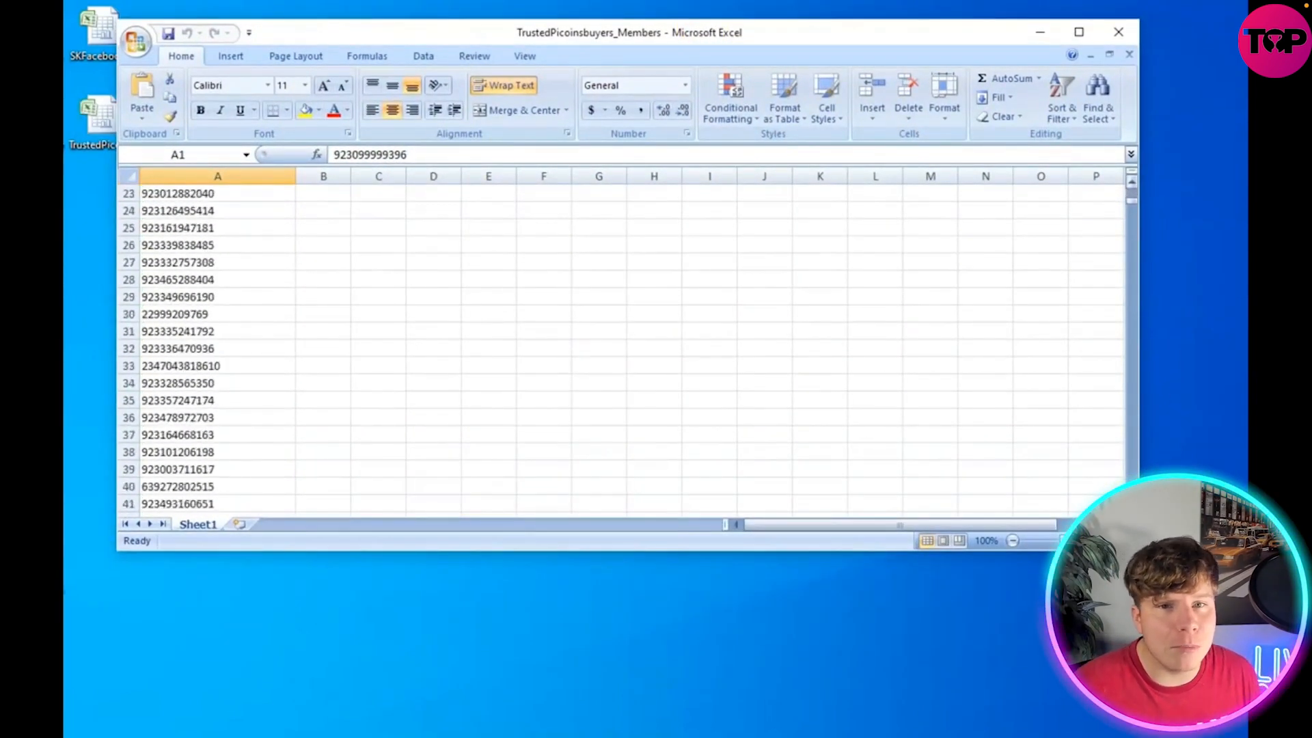
pyautogui.scroll(-3)
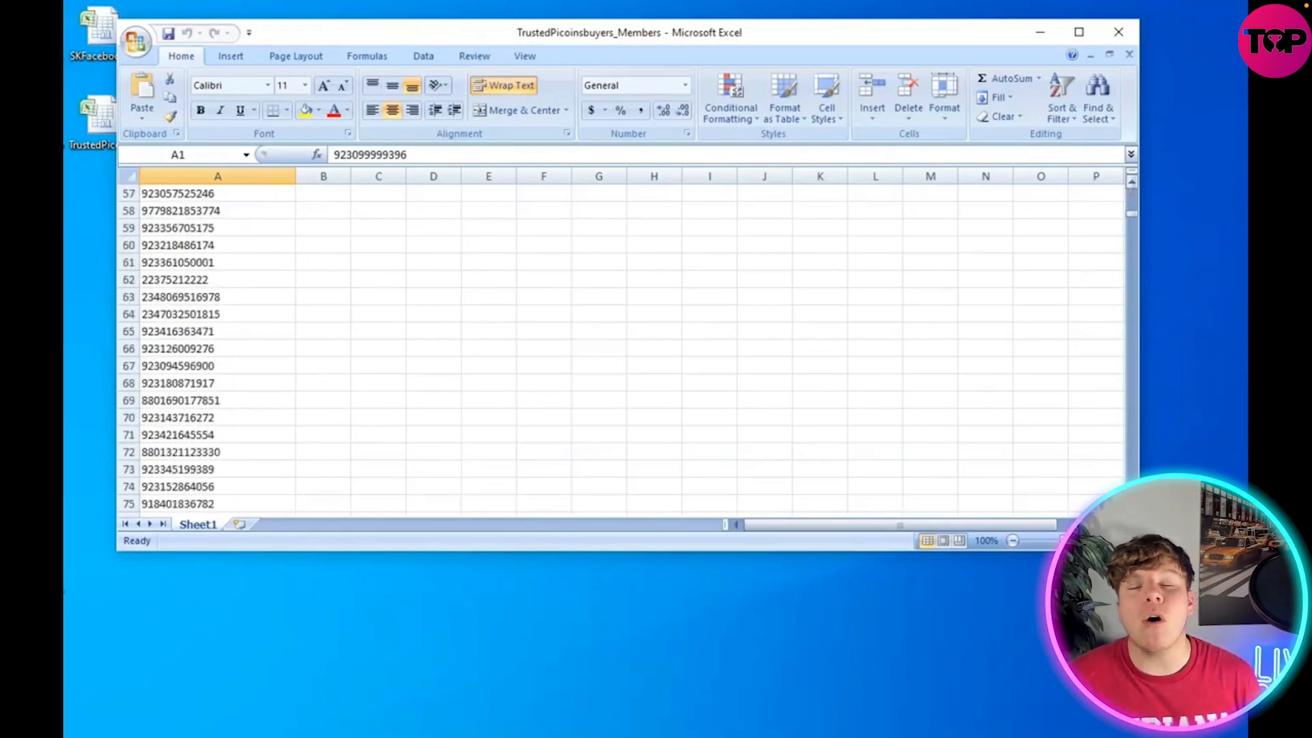
pyautogui.scroll(-3)
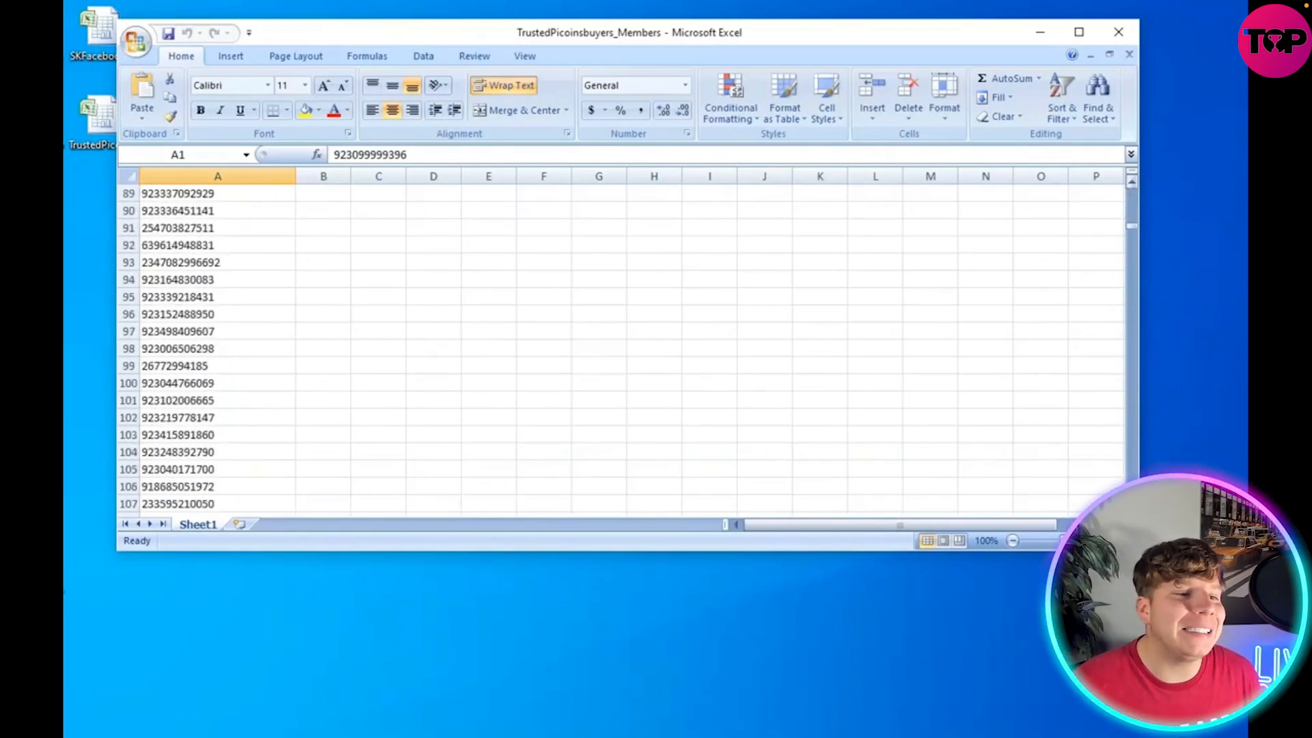
pyautogui.scroll(-3)
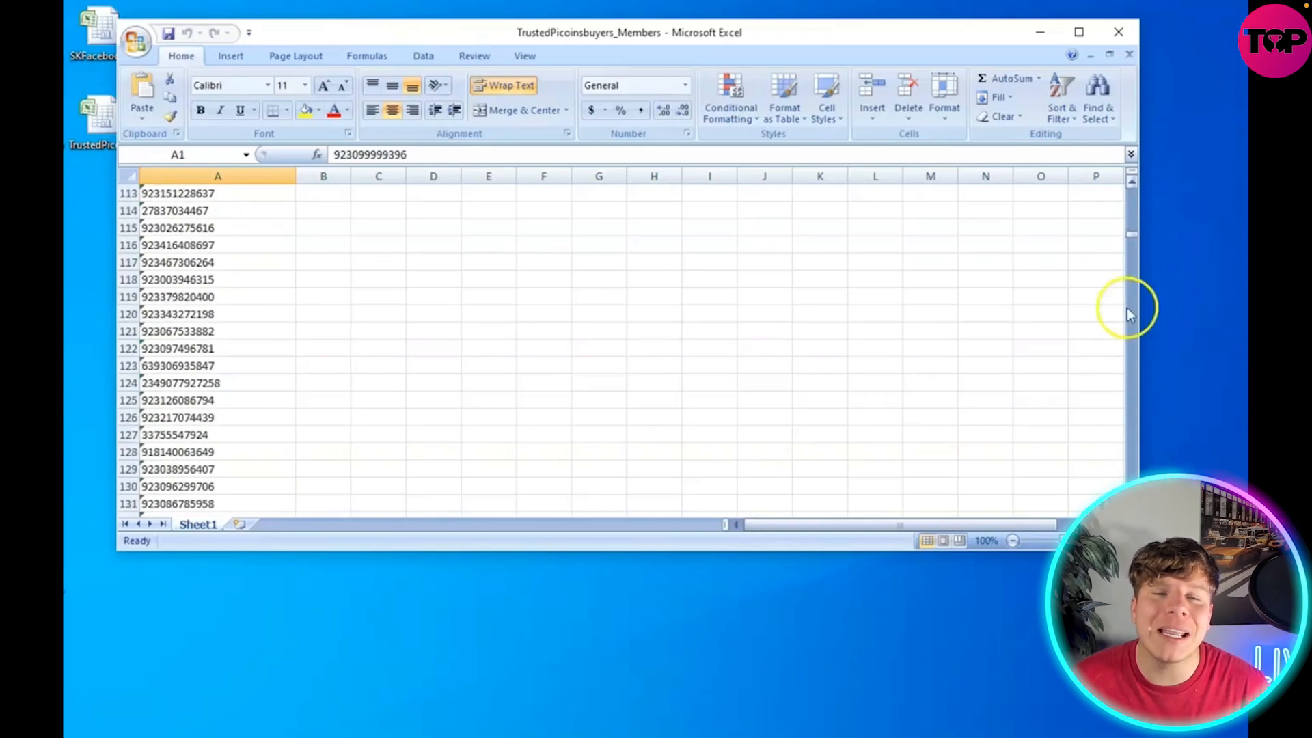
pyautogui.scroll(-3)
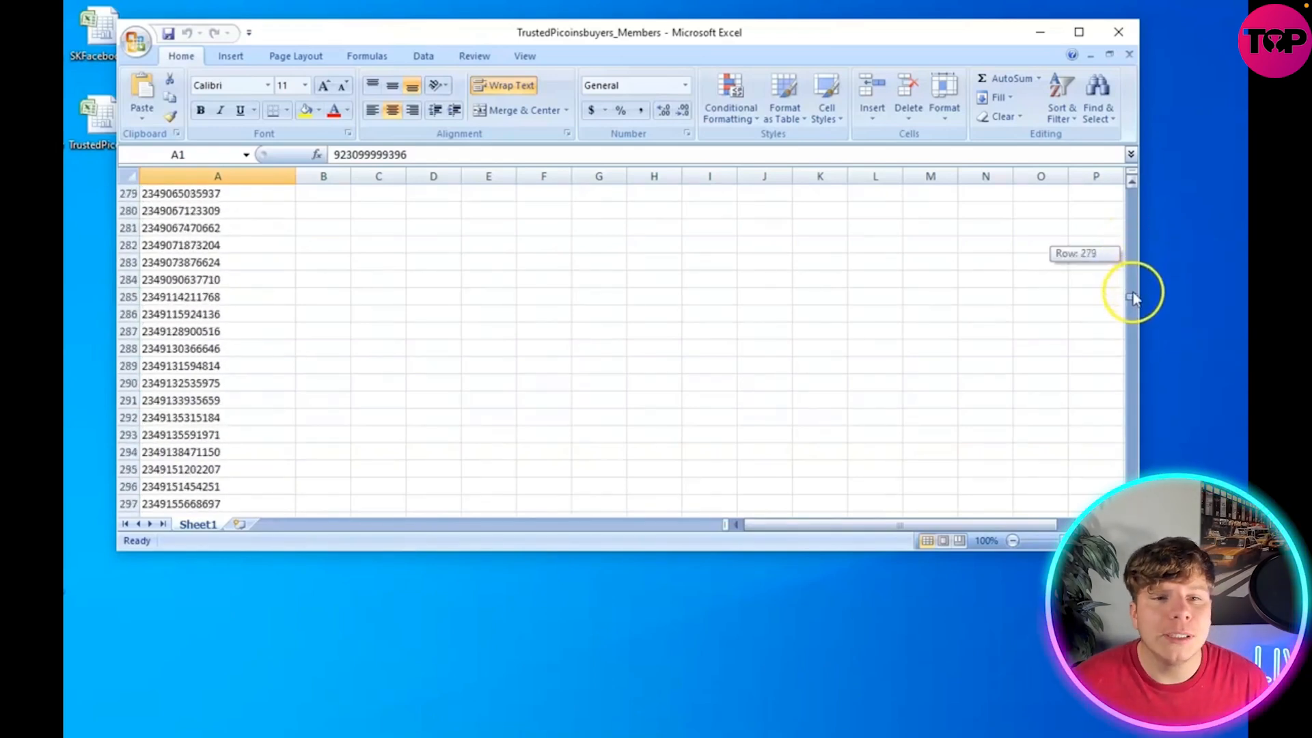
pyautogui.scroll(-3)
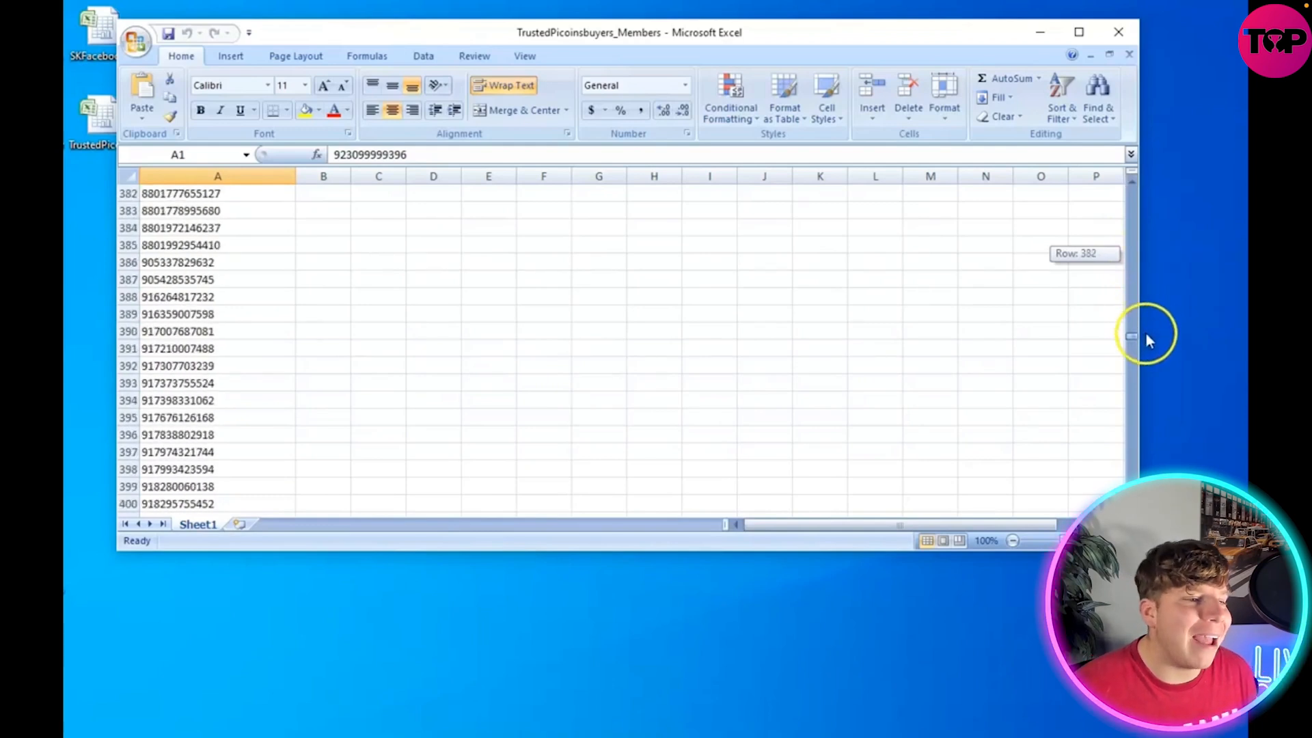
pyautogui.scroll(-3)
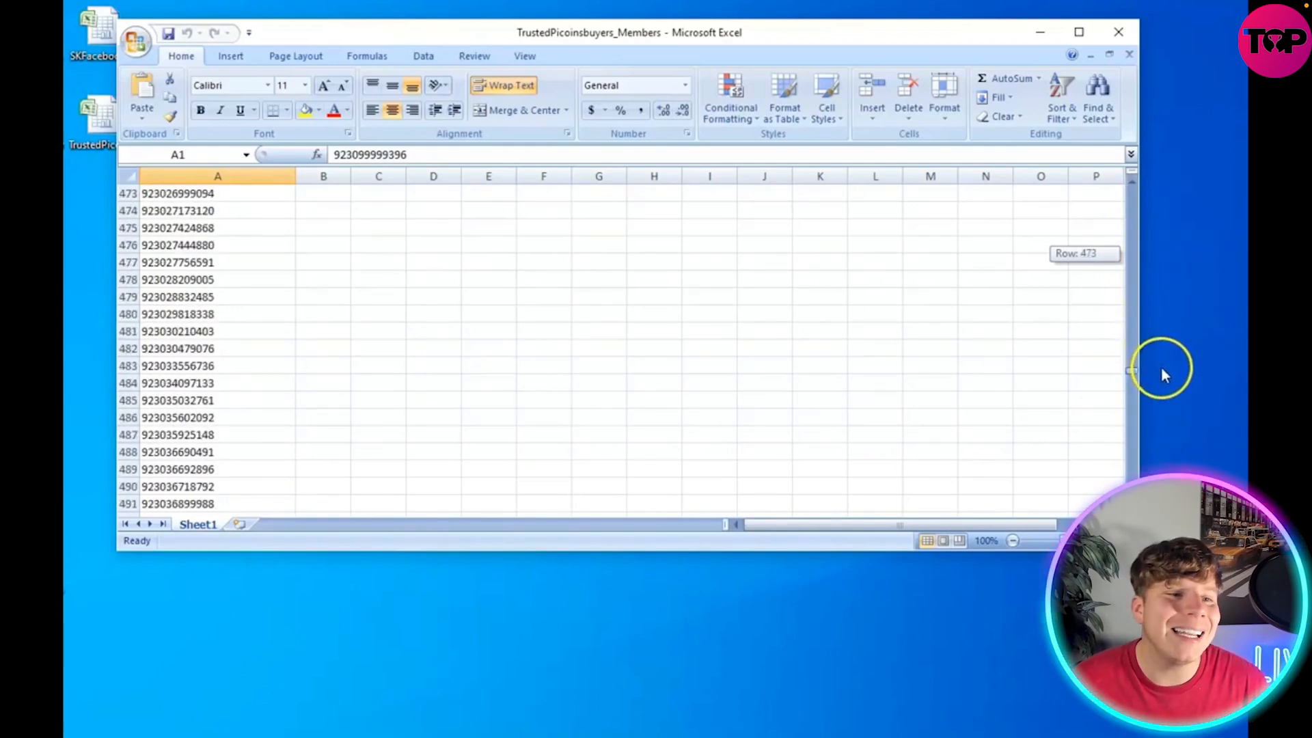
pyautogui.scroll(-3)
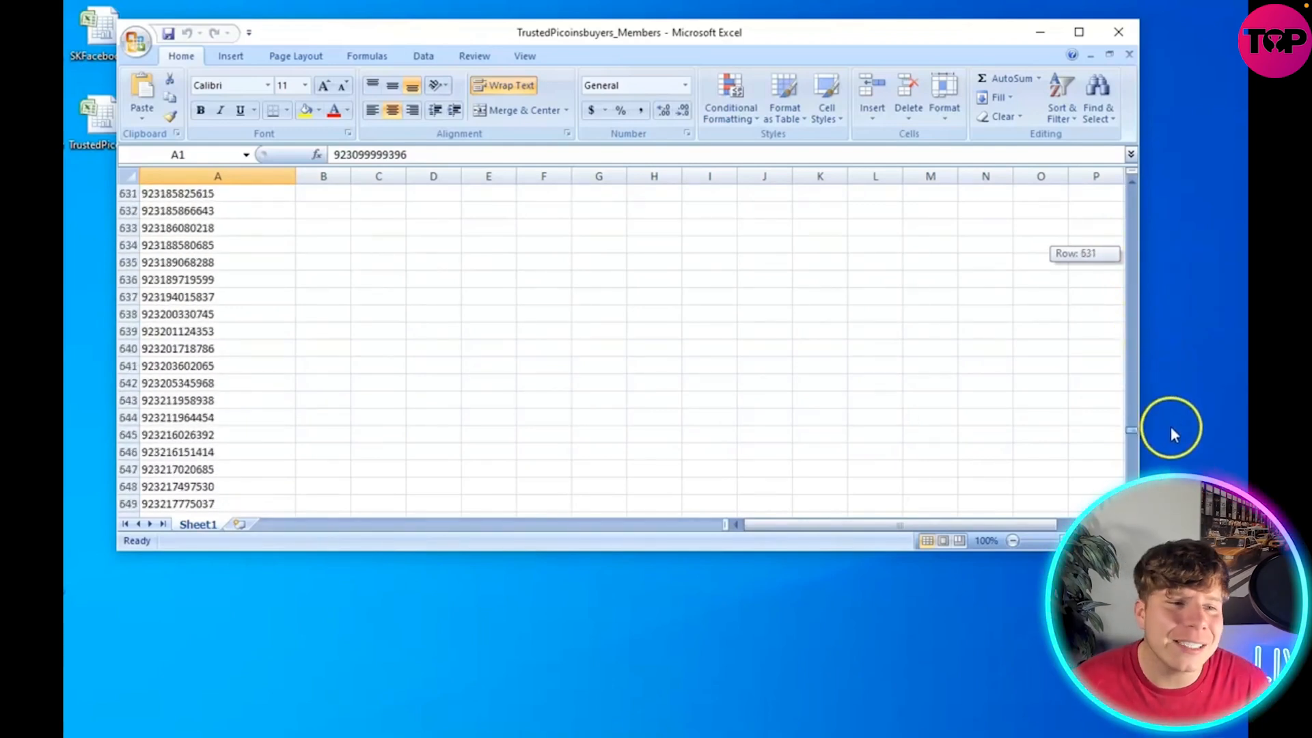
pyautogui.scroll(-3)
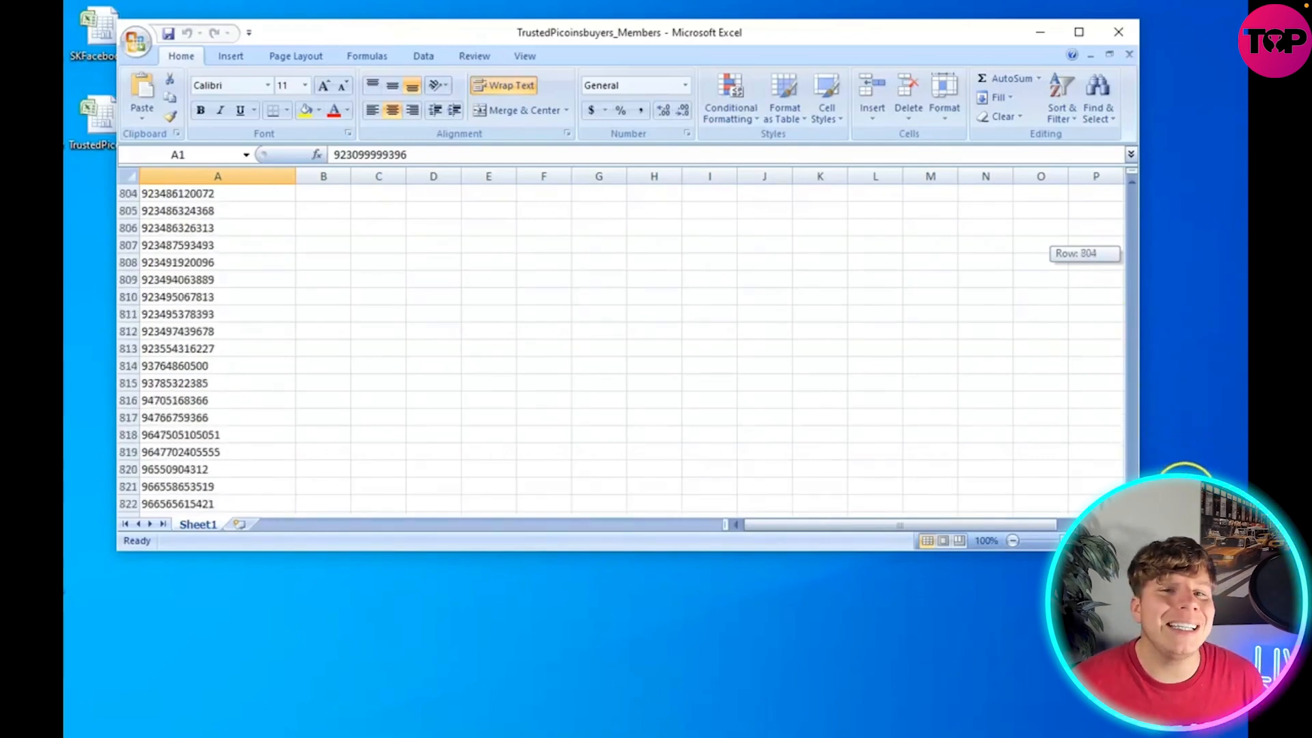
pyautogui.scroll(-3)
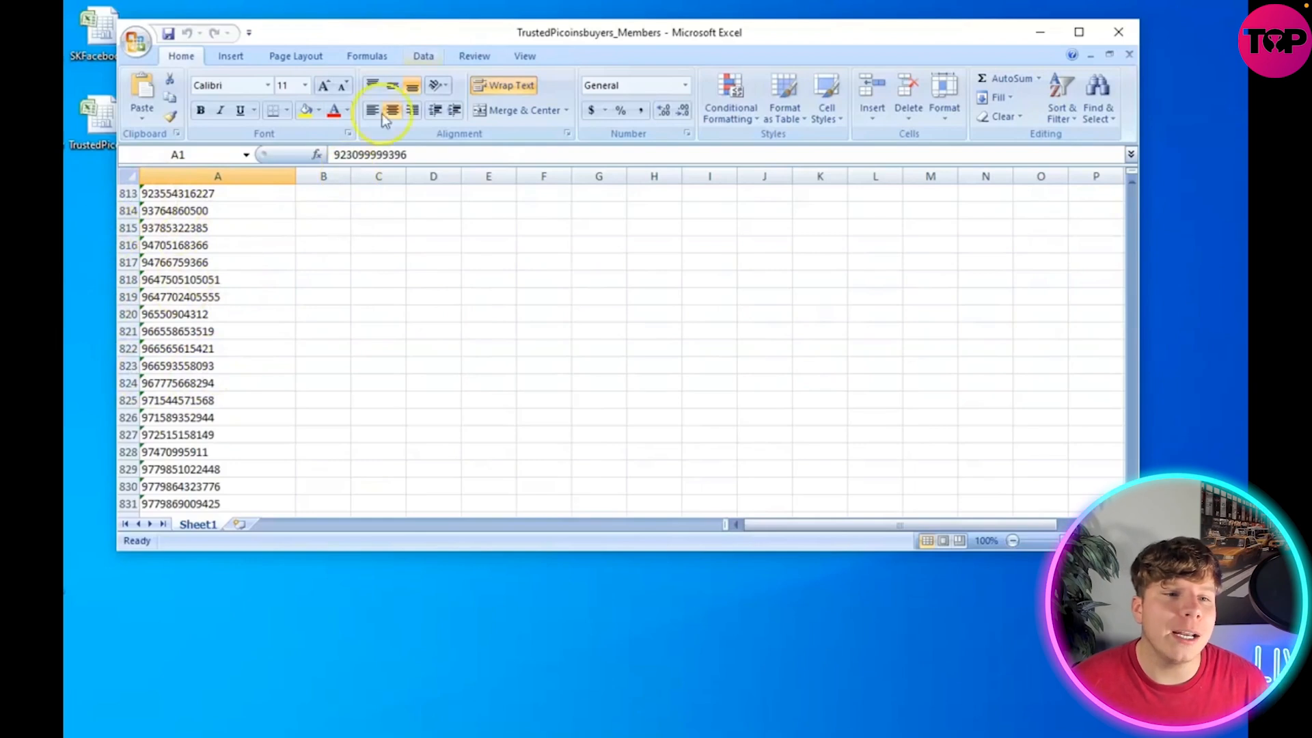
pyautogui.moveTo(656, 41)
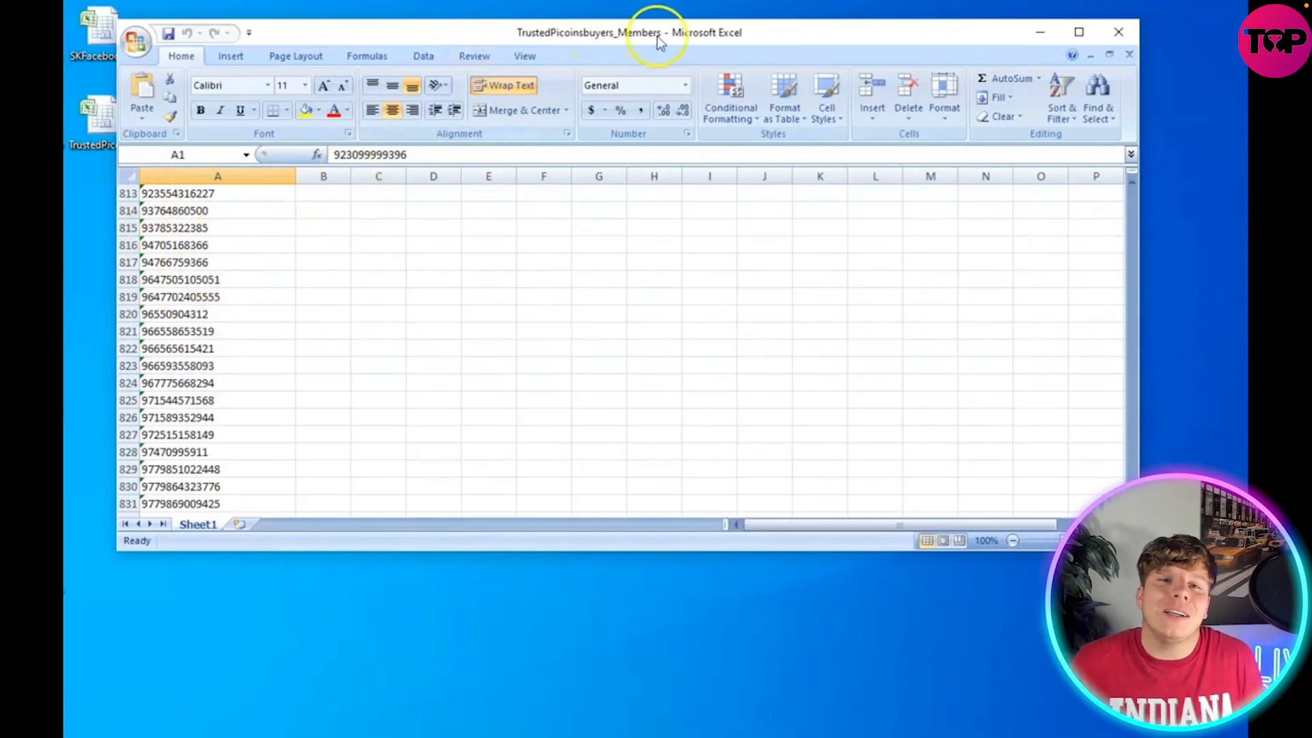